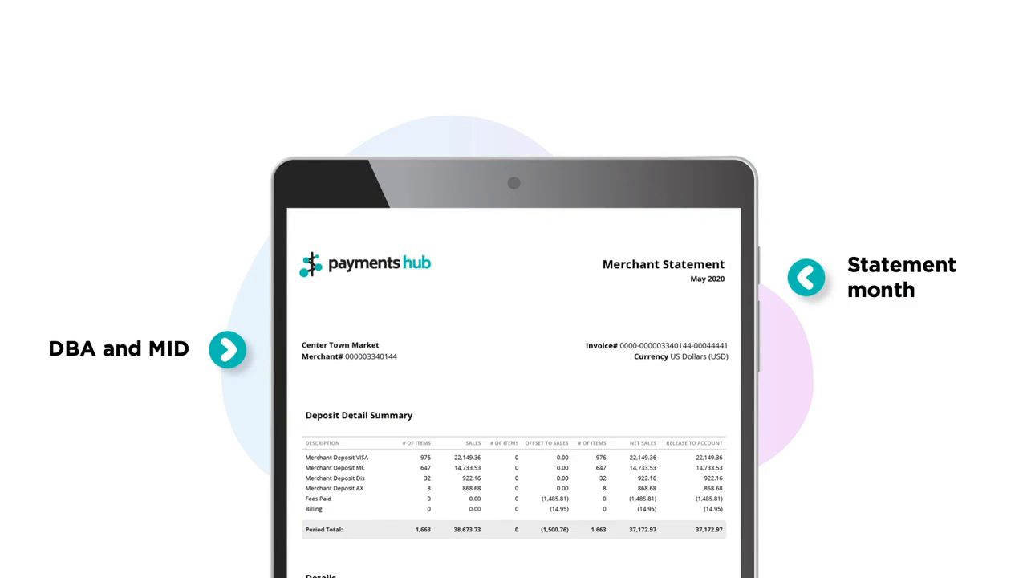
scroll(down, 3)
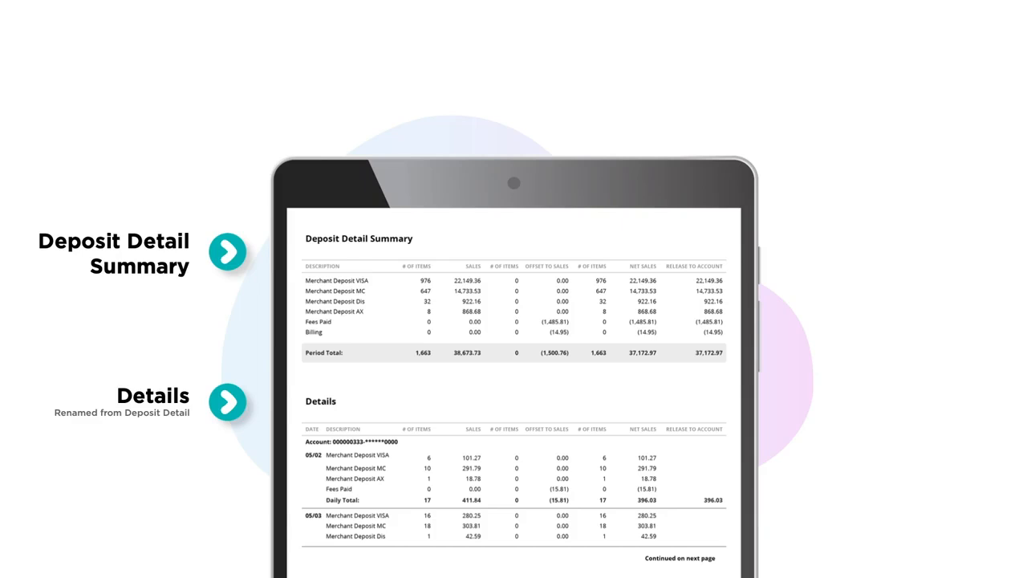
scroll(down, 3)
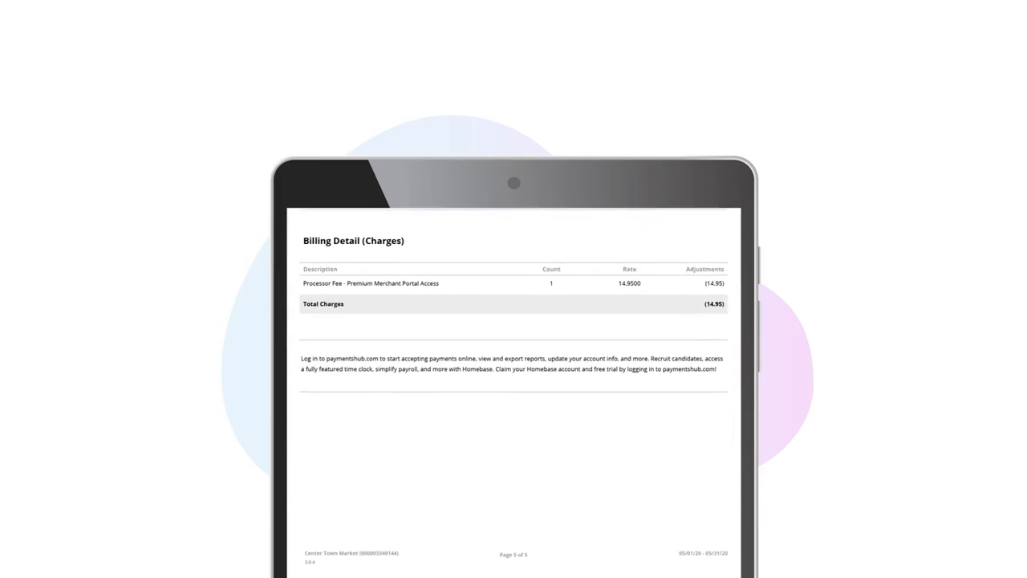